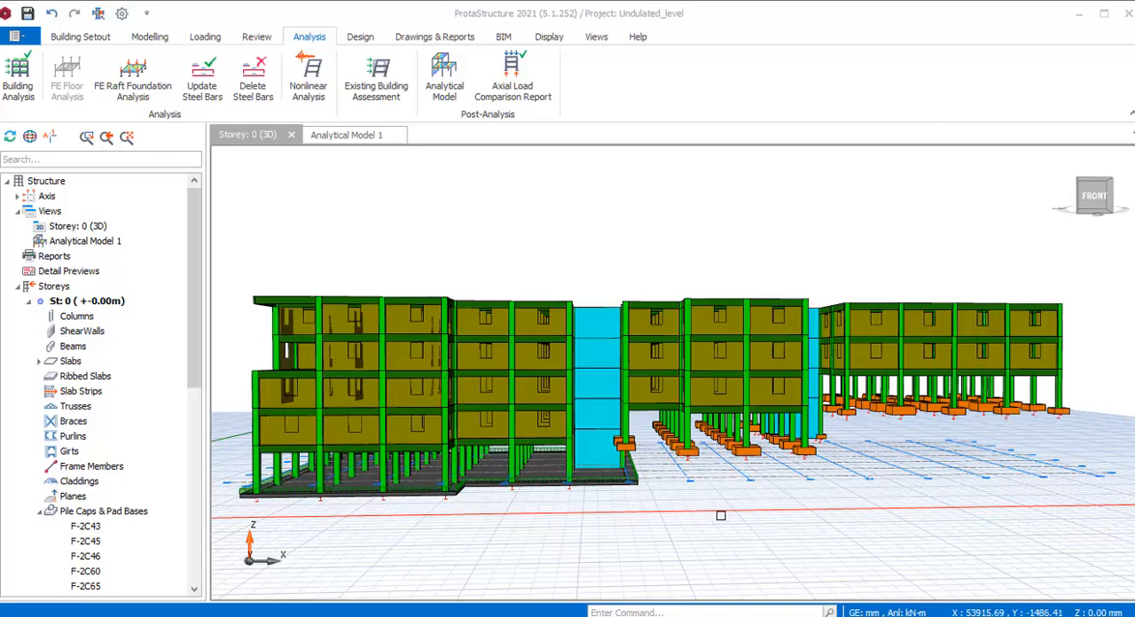
mouse_move(724, 494)
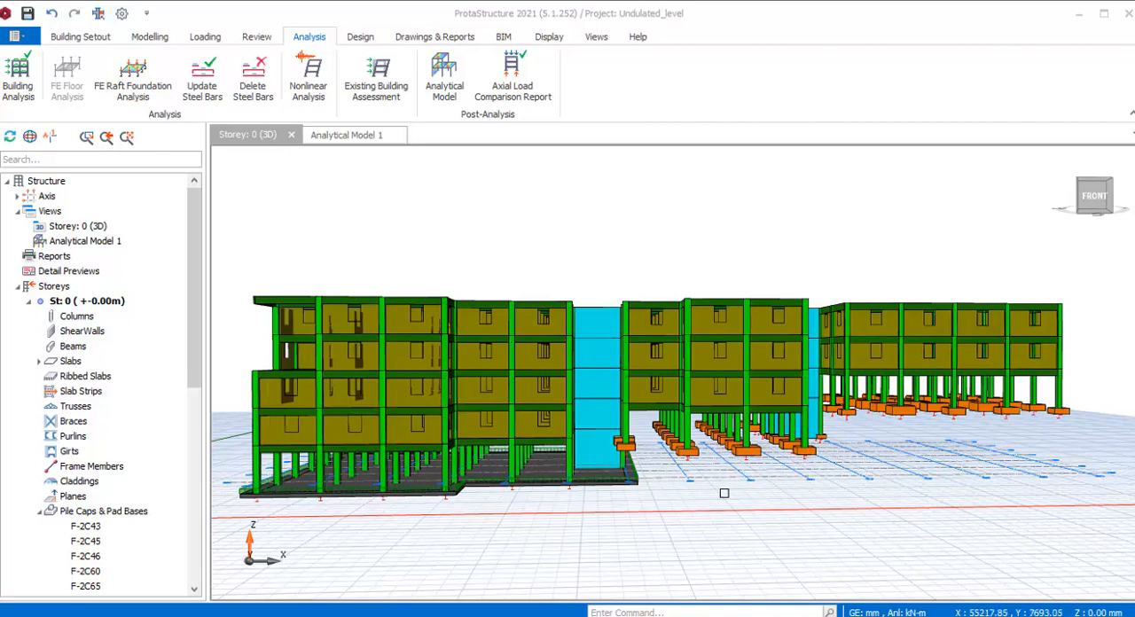
mouse_move(760, 488)
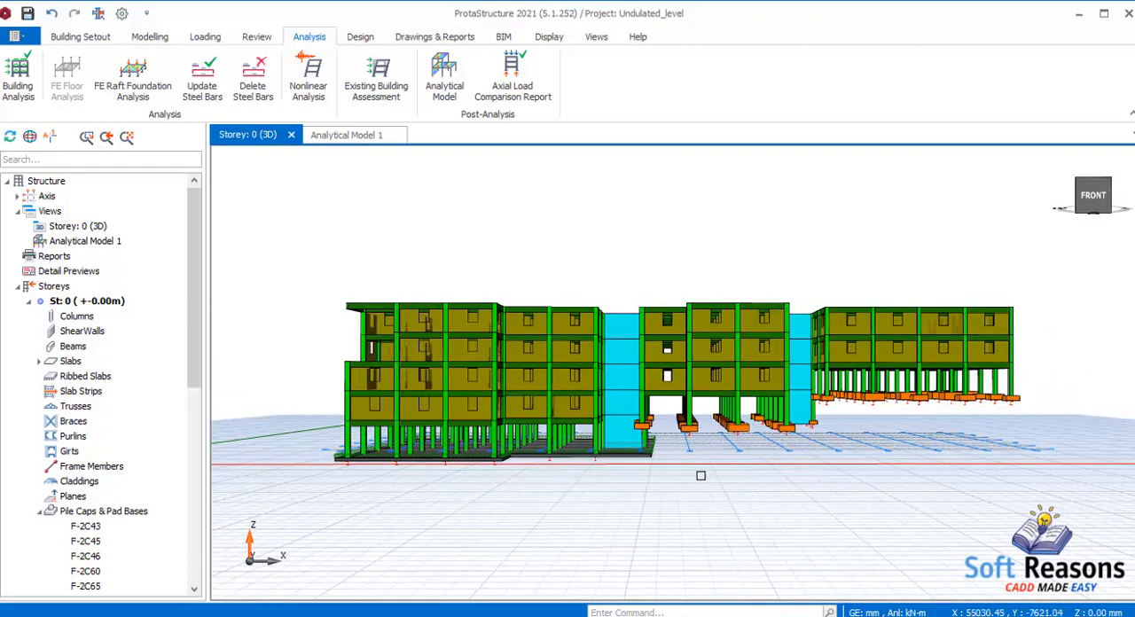
mouse_move(694, 479)
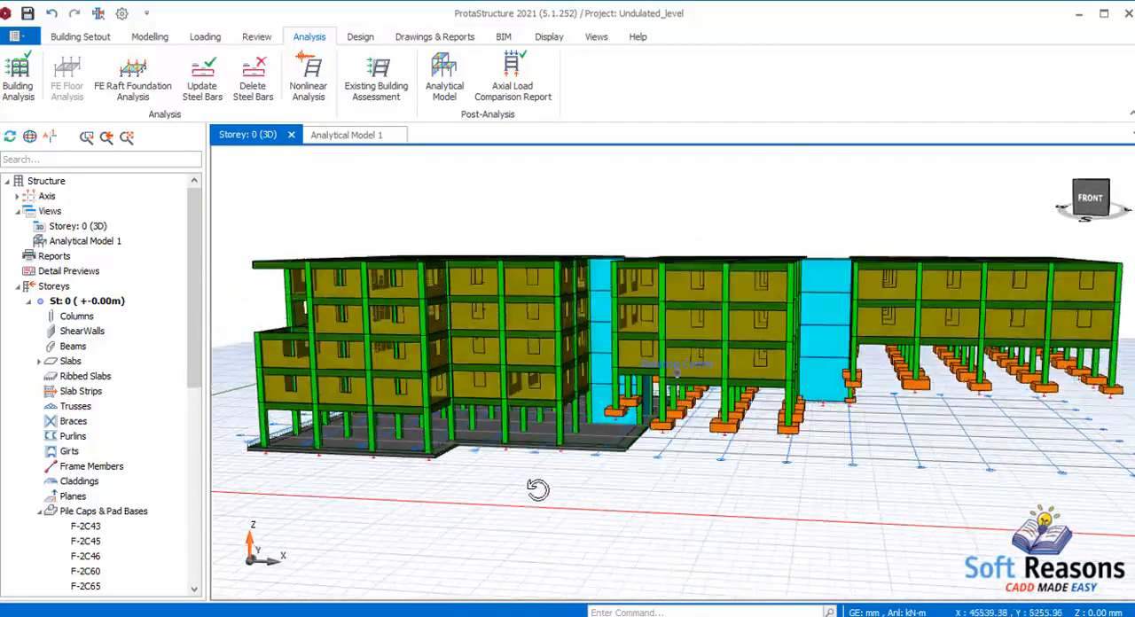
Orbit the 3D model to view the front blocks and inspect the footings
drag(540, 490, 603, 493)
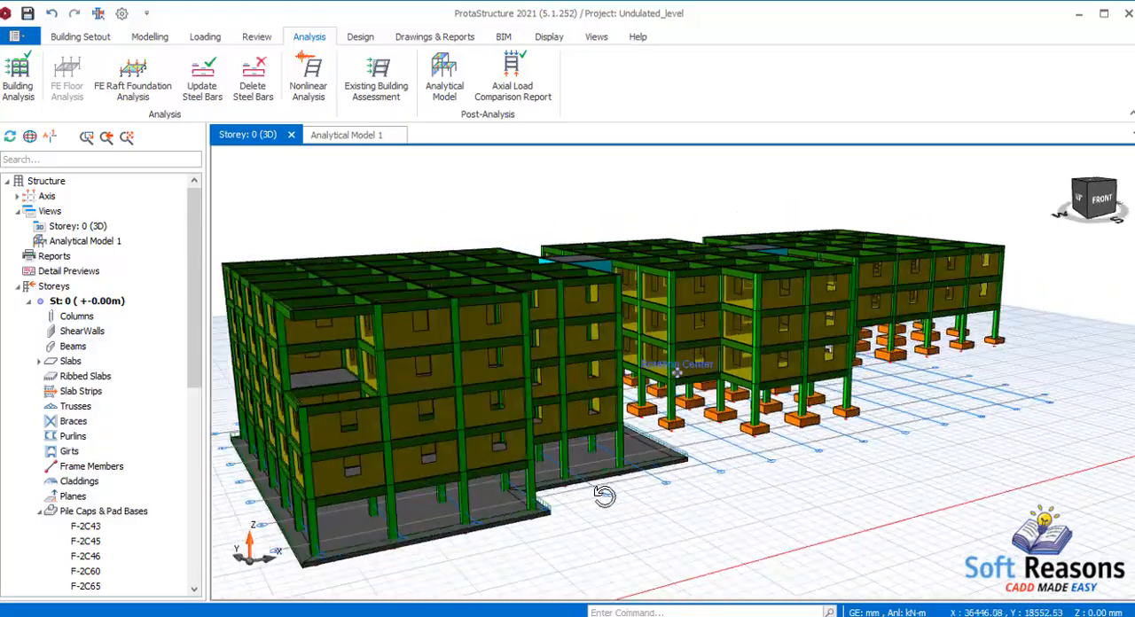
drag(603, 495, 568, 490)
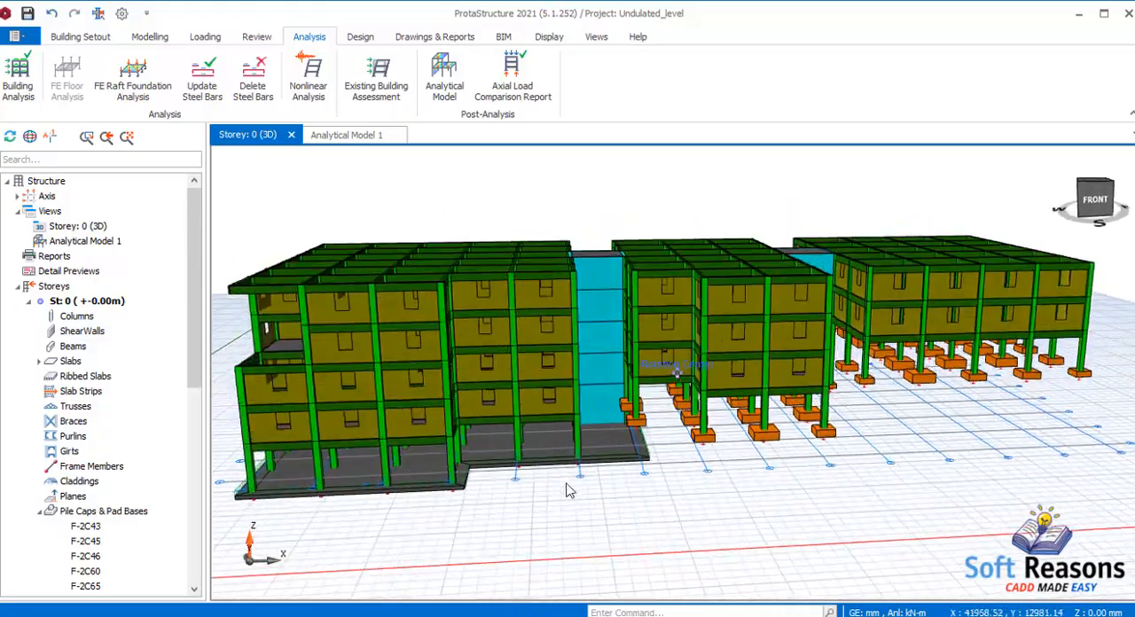
drag(568, 487, 642, 522)
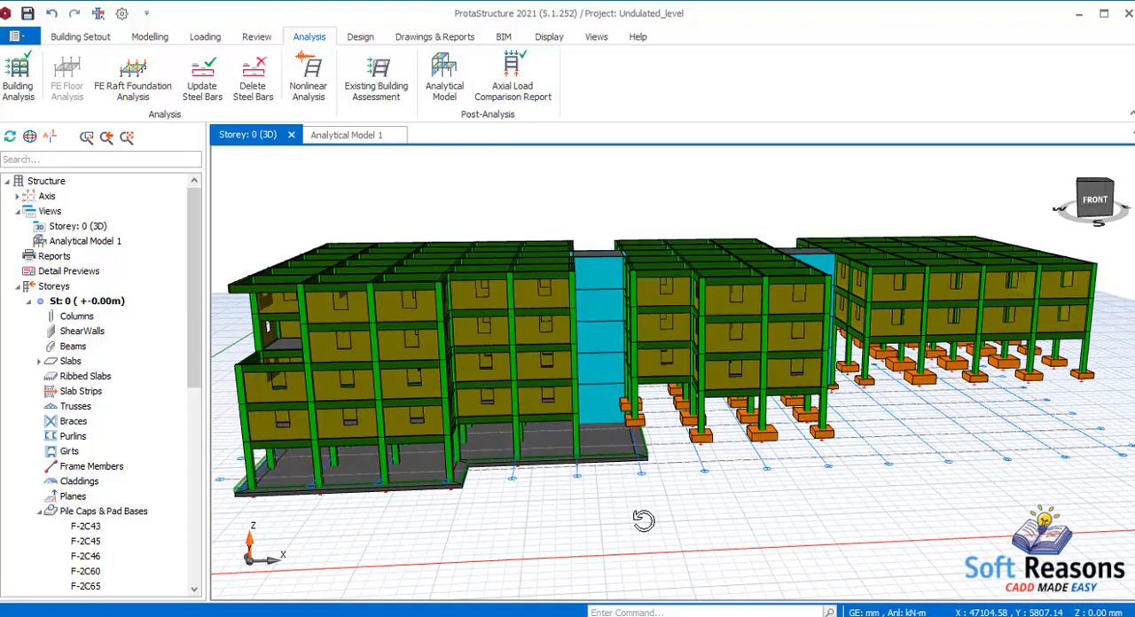
drag(642, 518, 666, 540)
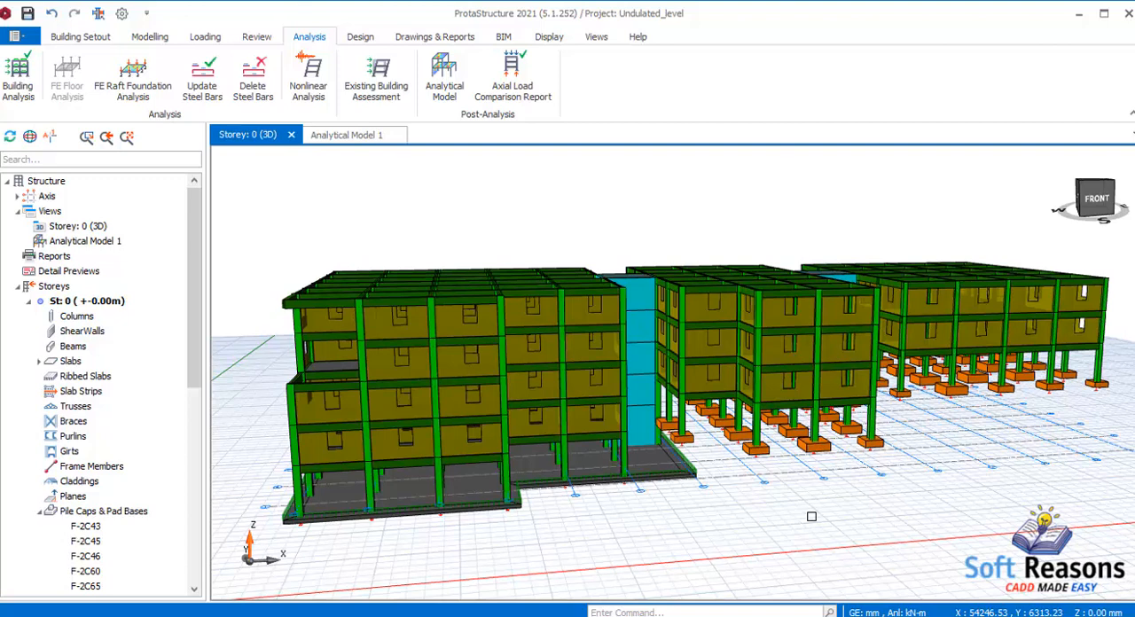
mouse_move(830, 511)
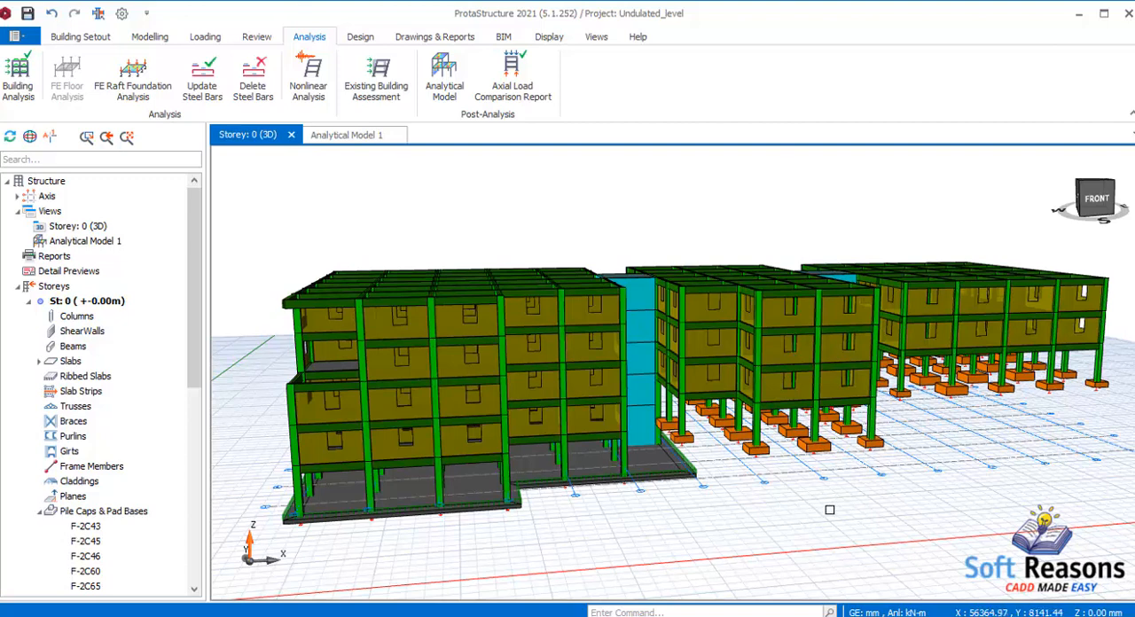
mouse_move(841, 497)
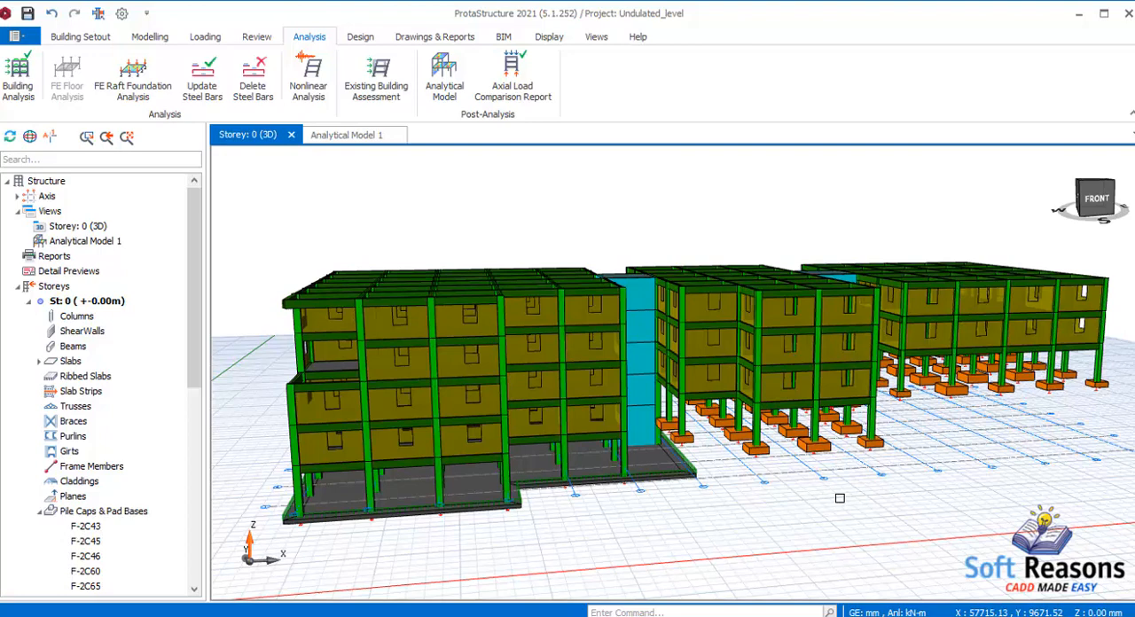
mouse_move(834, 490)
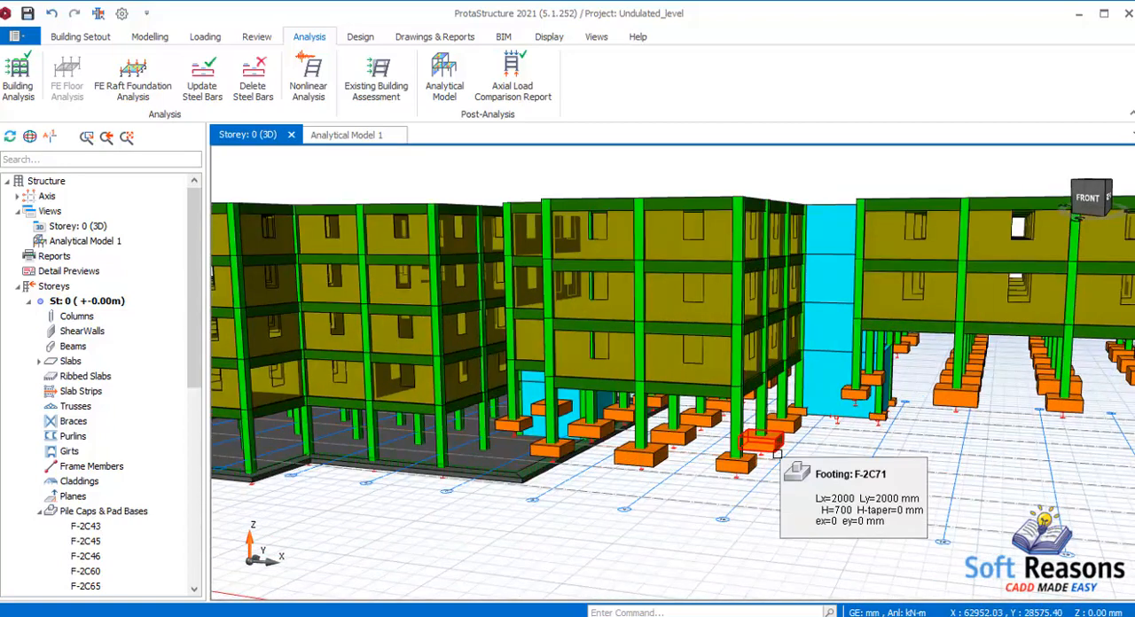
Select pad footing F-2C71 and then column 2C71 to expose its Column Options
click(759, 438)
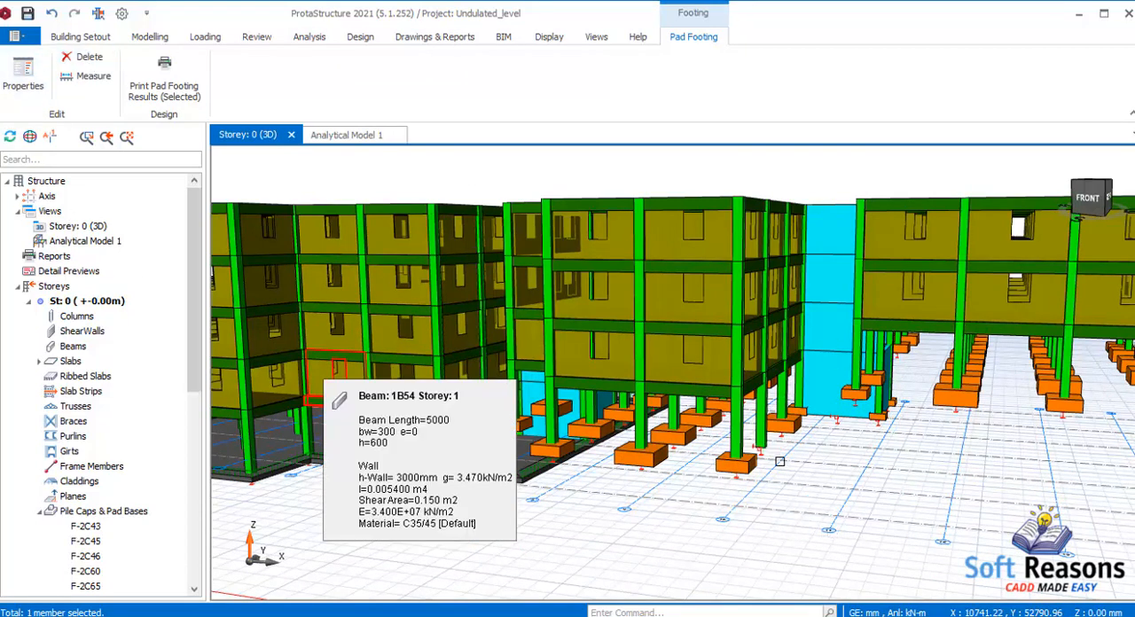
click(309, 35)
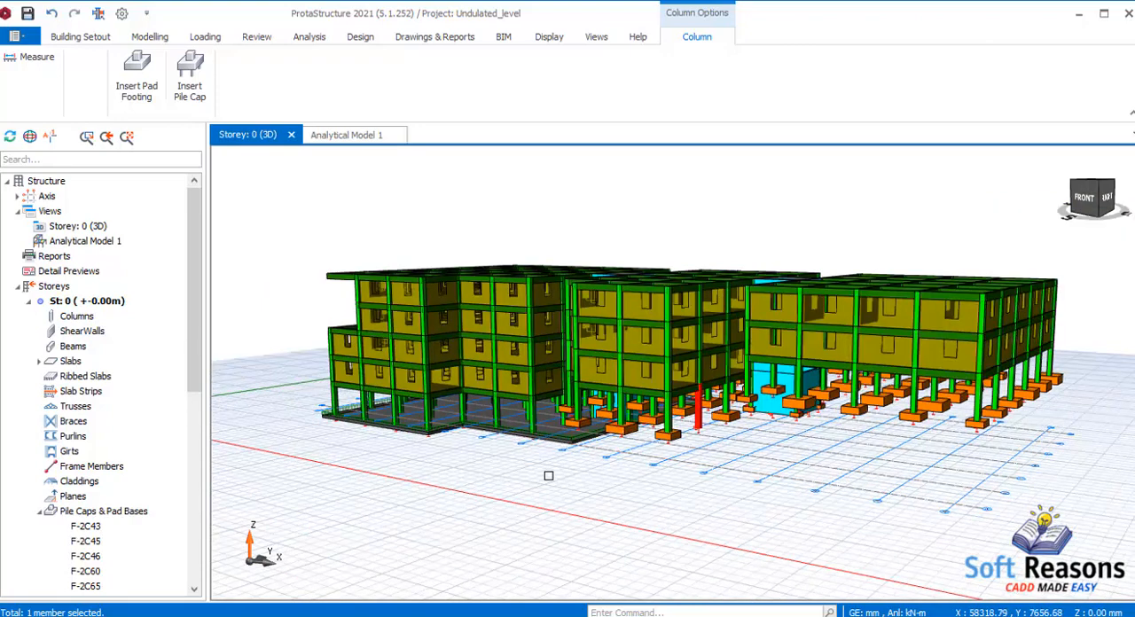
mouse_move(574, 468)
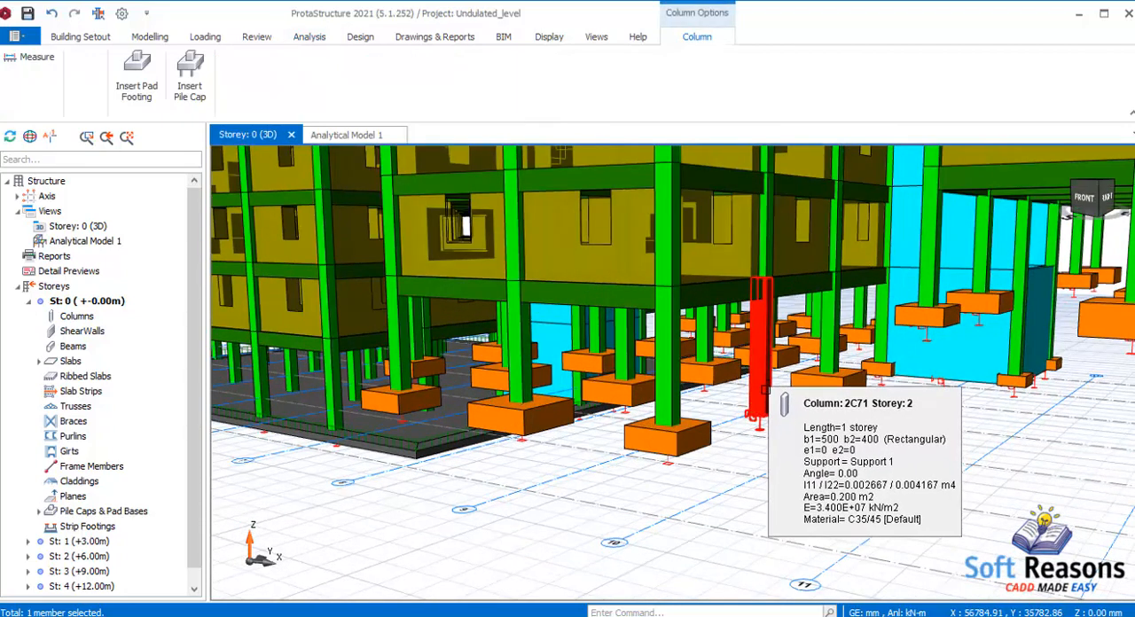
Force footing F-2C71 square, redesign it as 2100 × 2100 mm, 700 mm deep, and accept
right_click(759, 393)
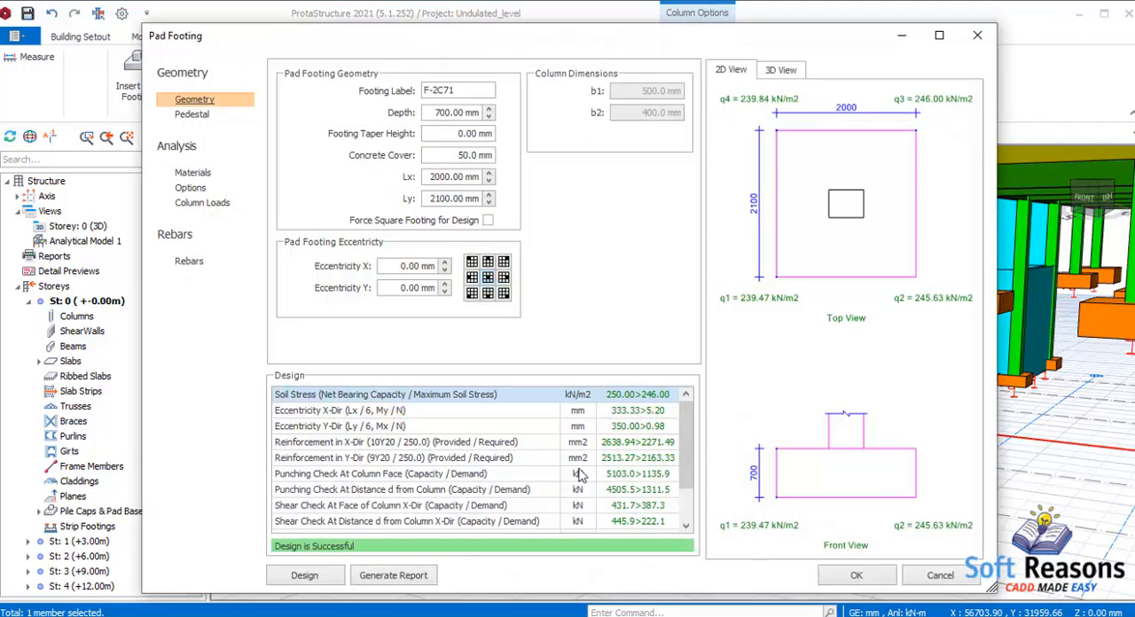
mouse_move(701, 458)
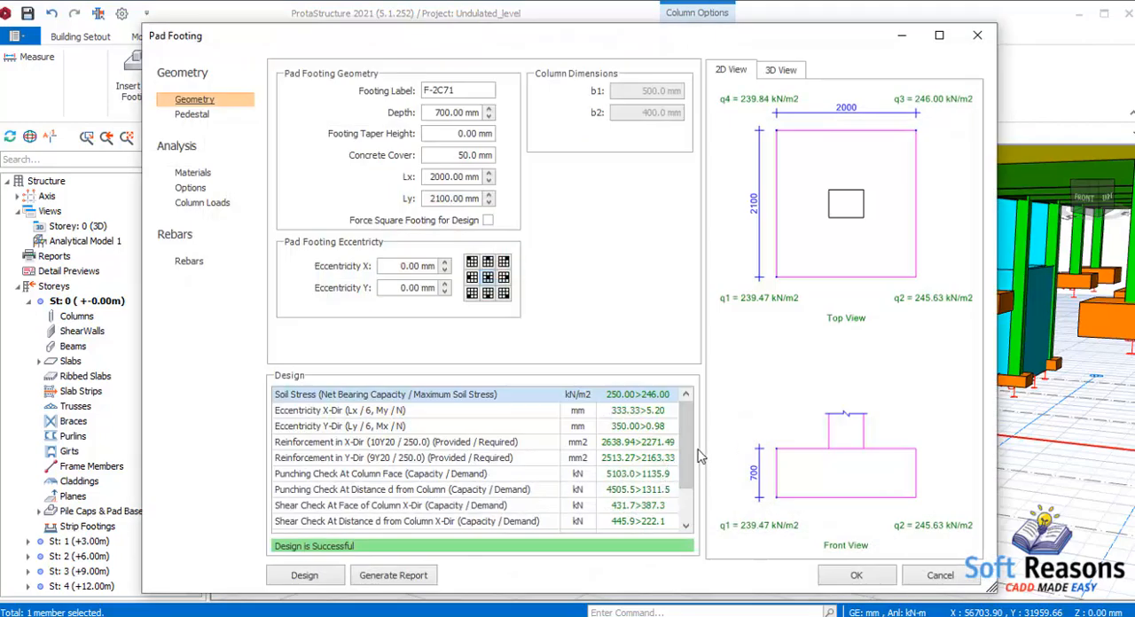
scroll(down, 3)
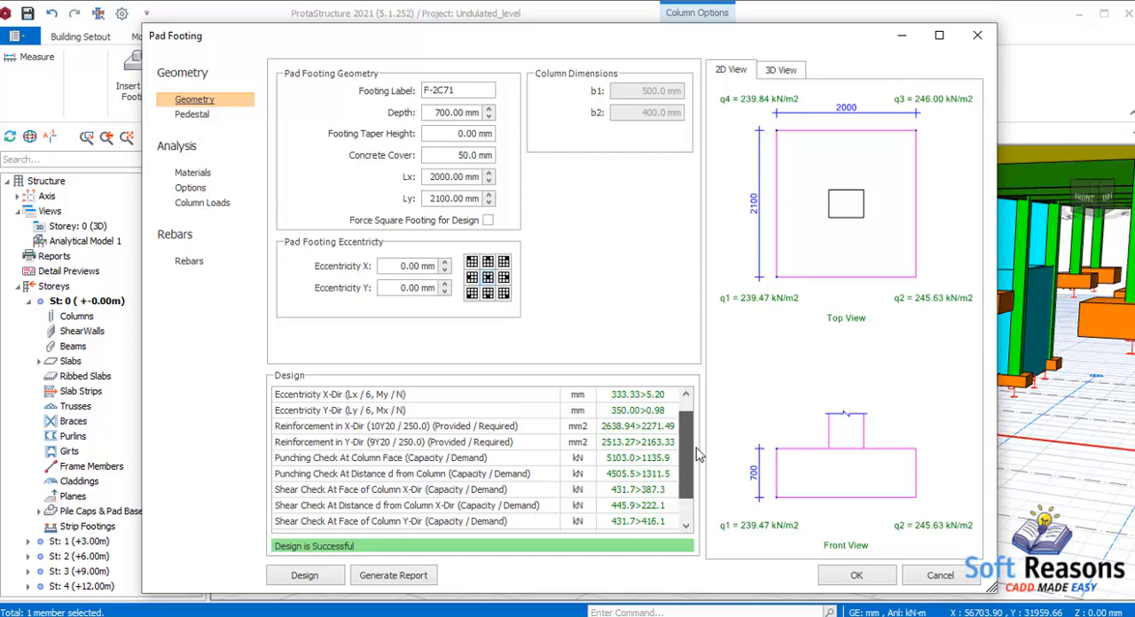
scroll(down, 3)
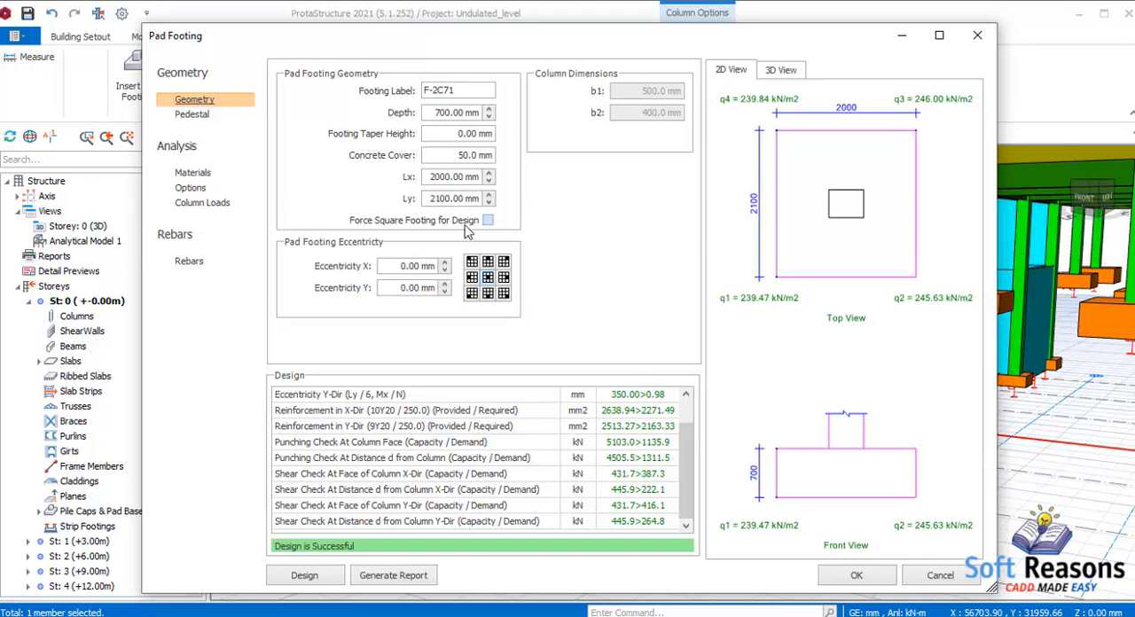
click(487, 220)
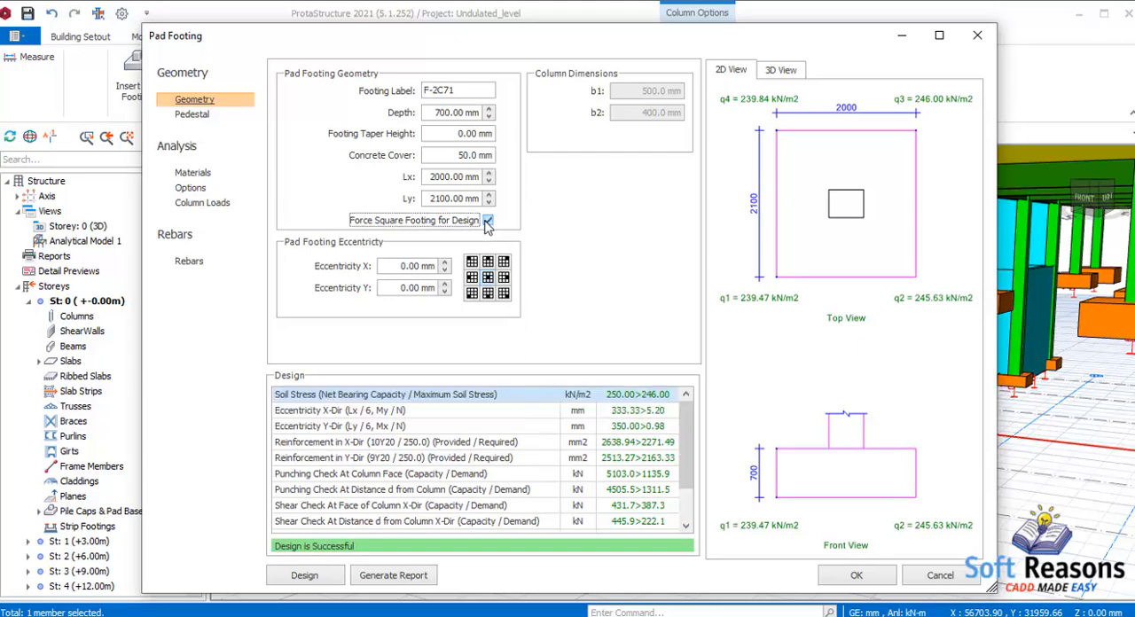
click(486, 220)
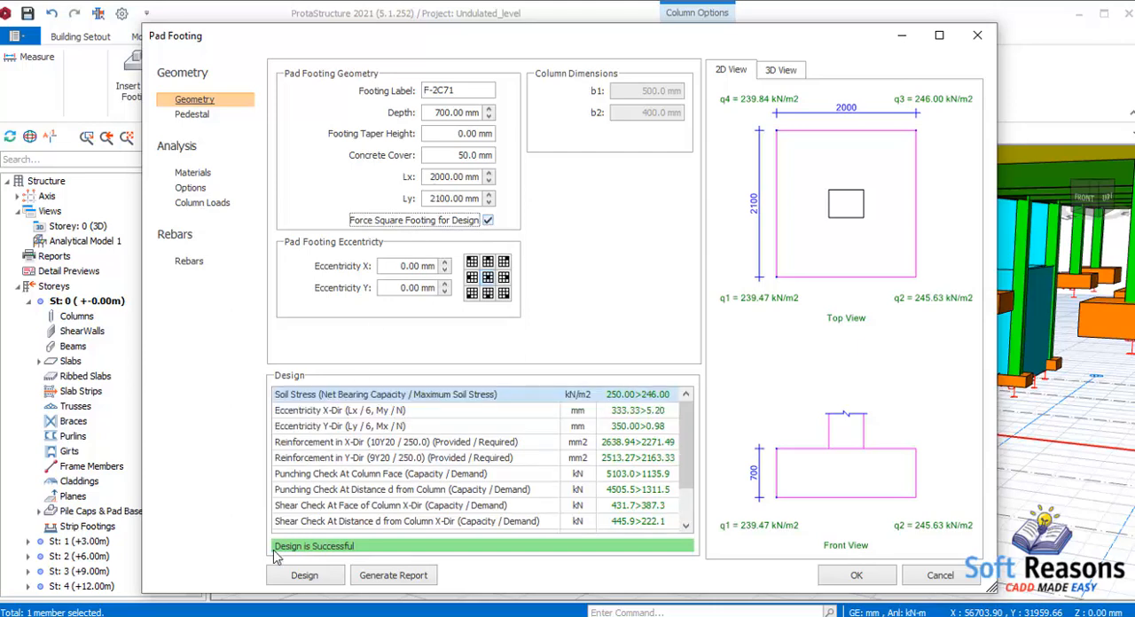
click(305, 575)
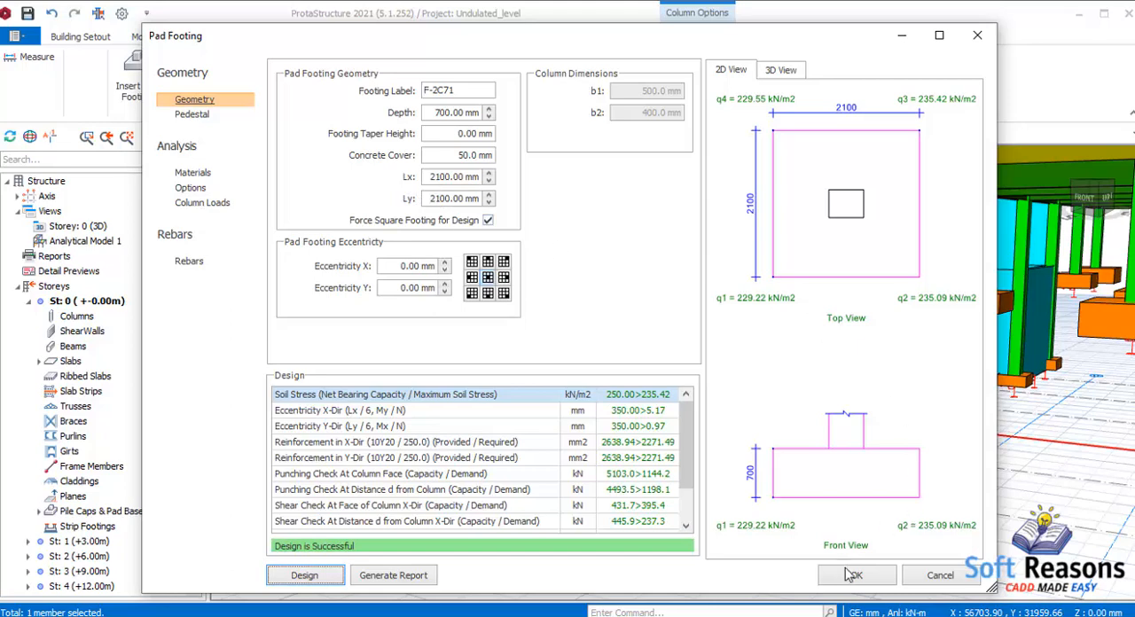
click(856, 574)
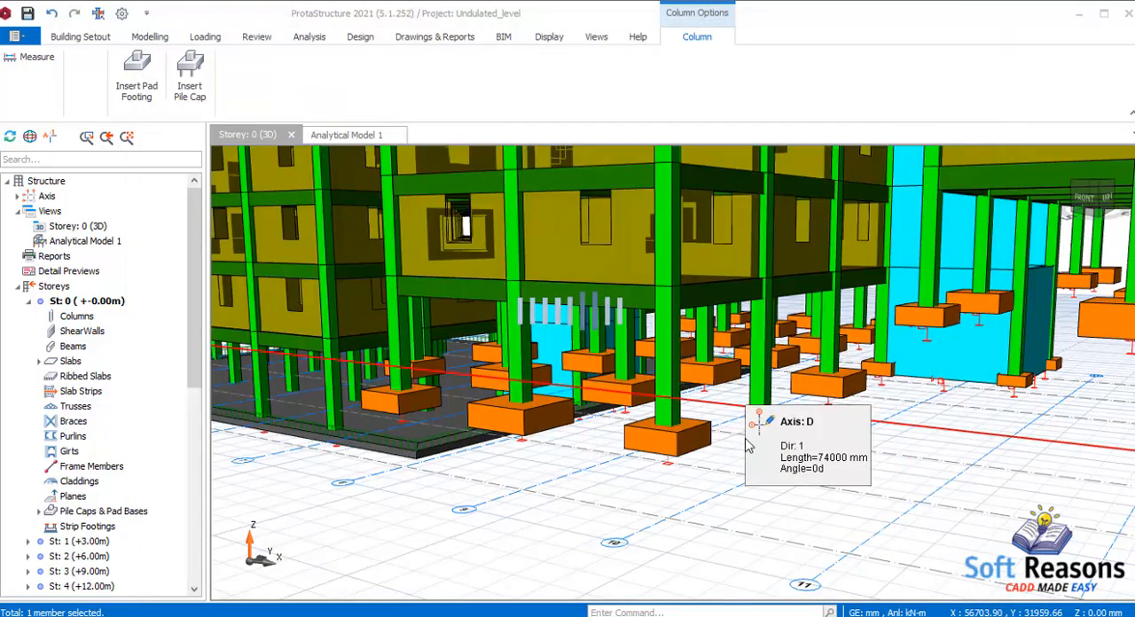
Bring a single ground-floor column into close view and select it
click(308, 35)
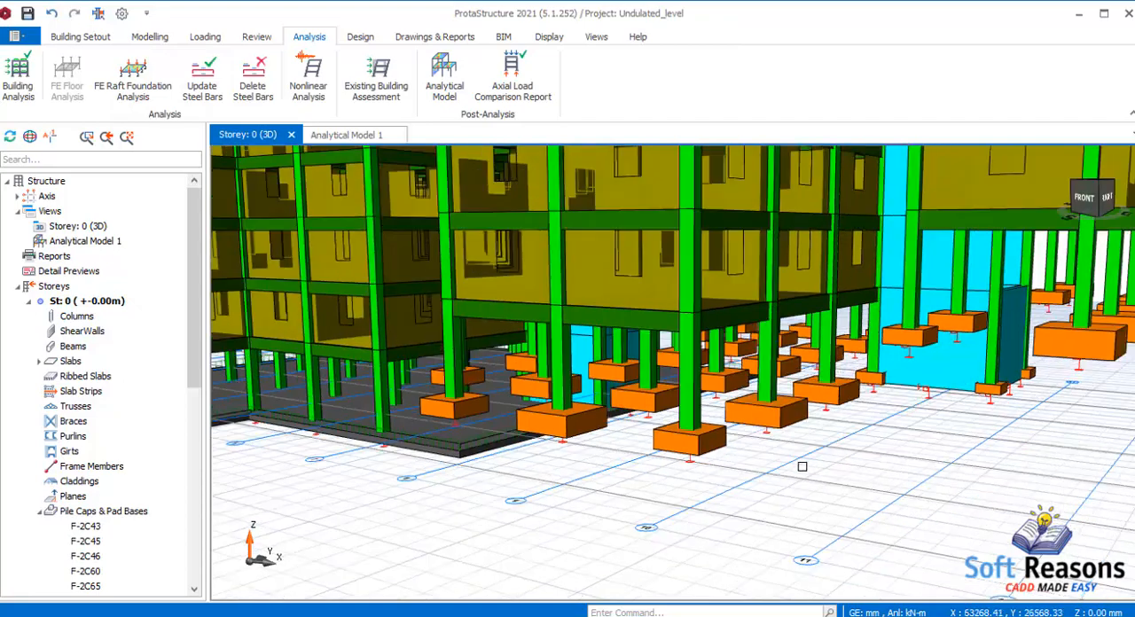
drag(802, 469, 506, 447)
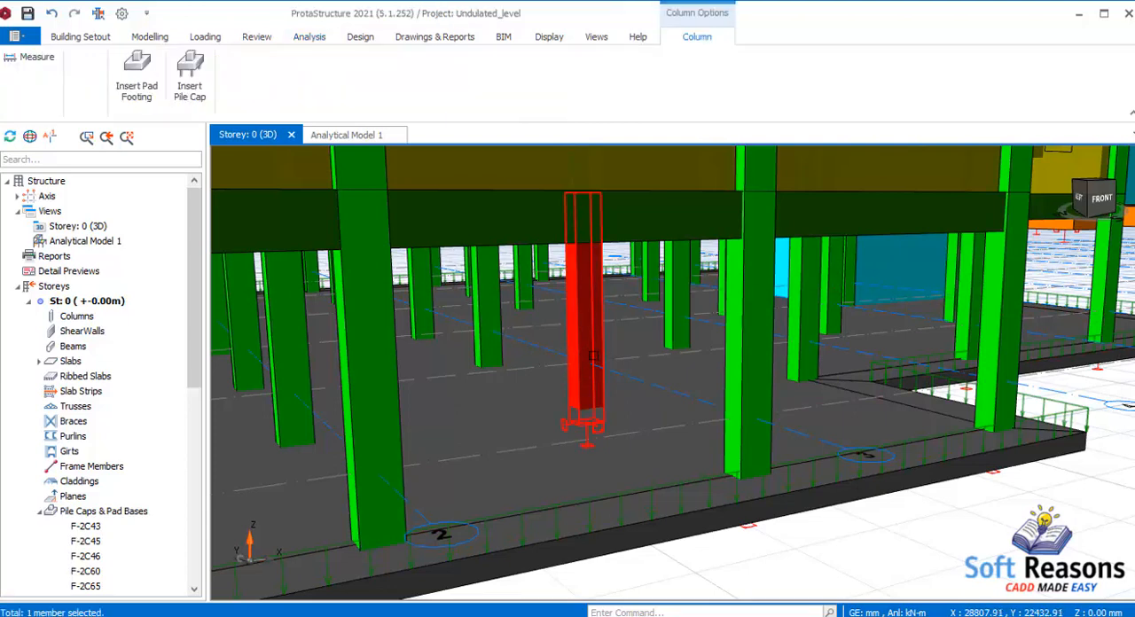
Insert pad footing F-1C30 under column 1C30 (2600 × 2800 mm, 1000 mm deep) and accept its design
right_click(594, 355)
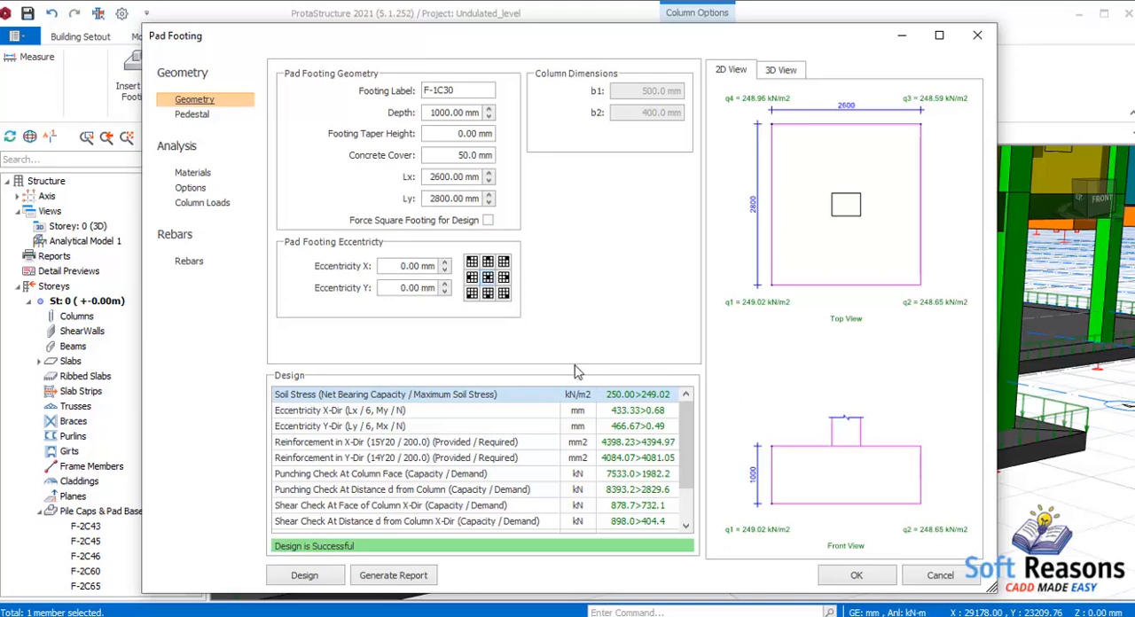
mouse_move(724, 369)
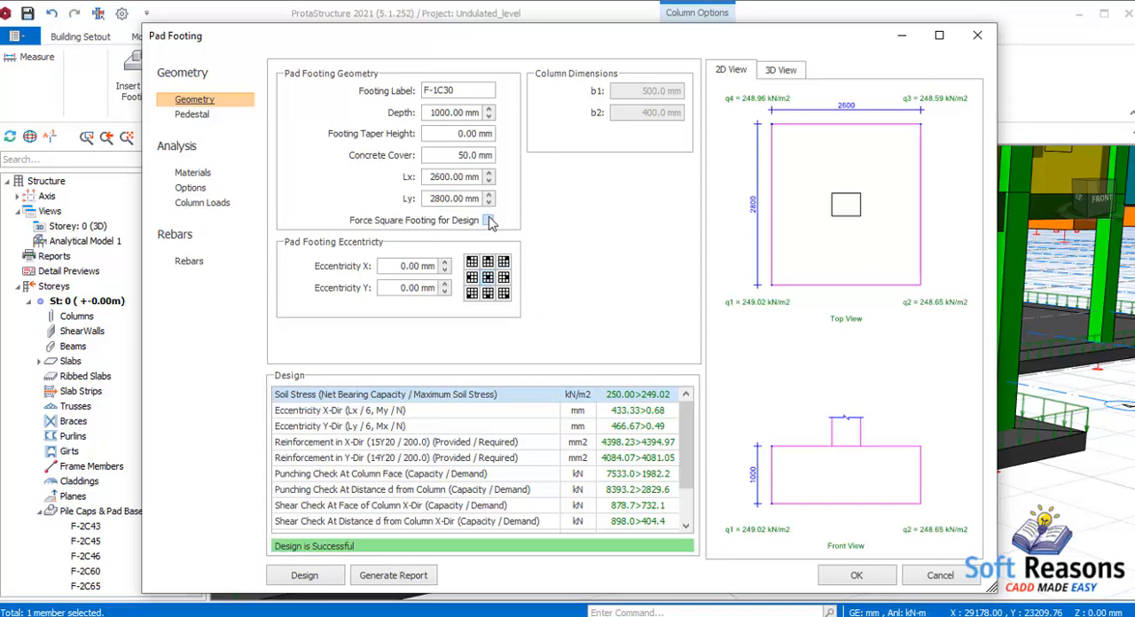
click(489, 220)
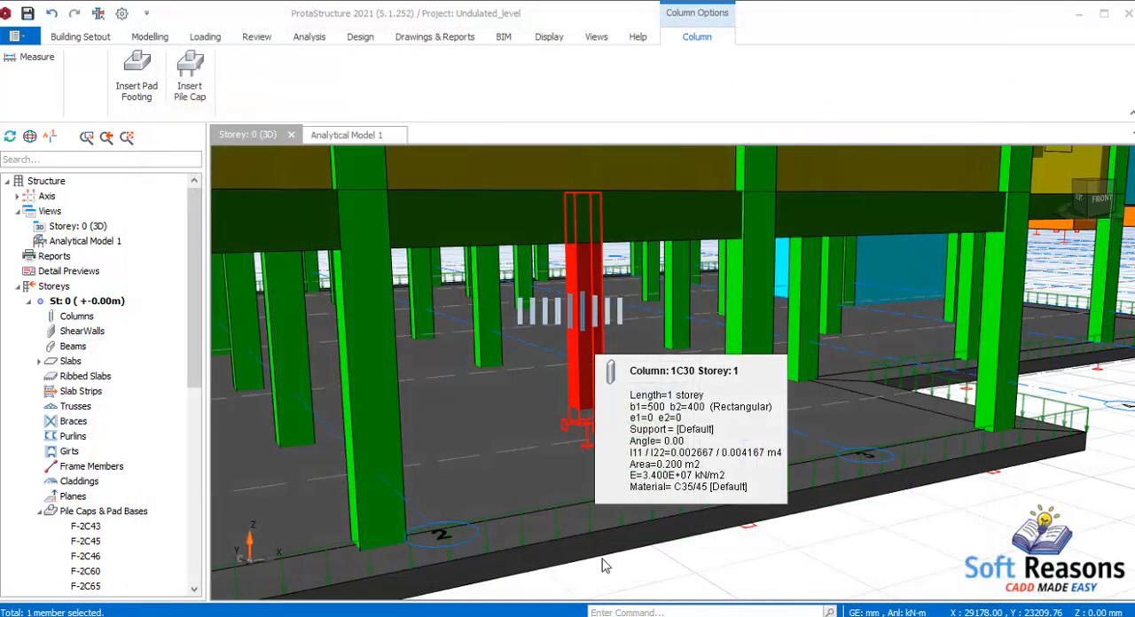
Clear the selection and orbit out over the footing rows to pick out one pad footing
click(309, 35)
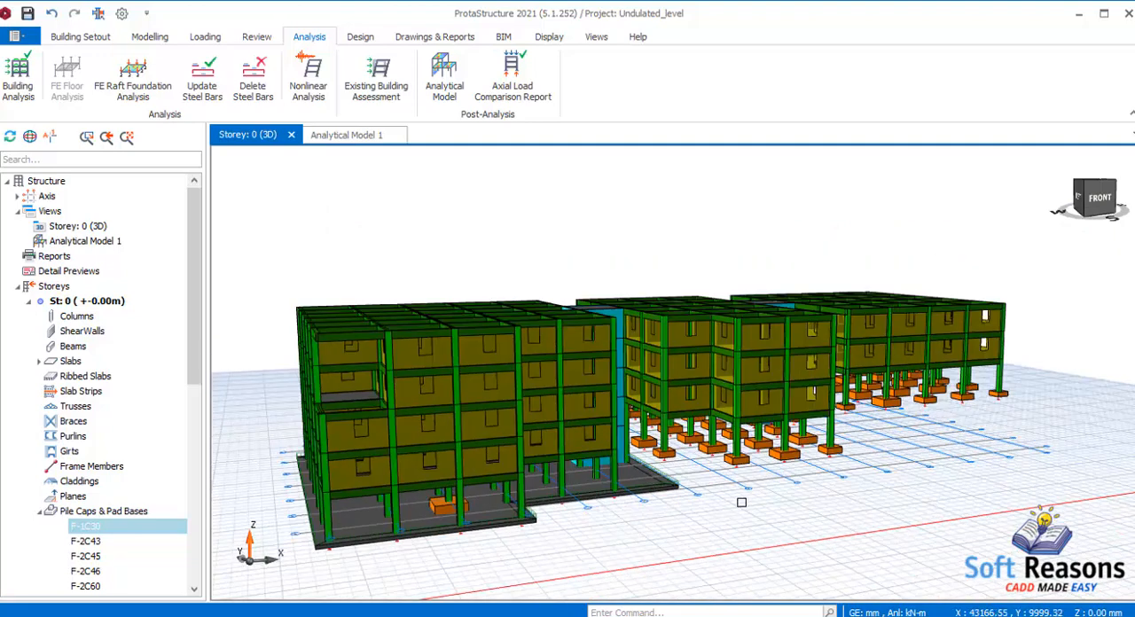
drag(741, 502, 816, 489)
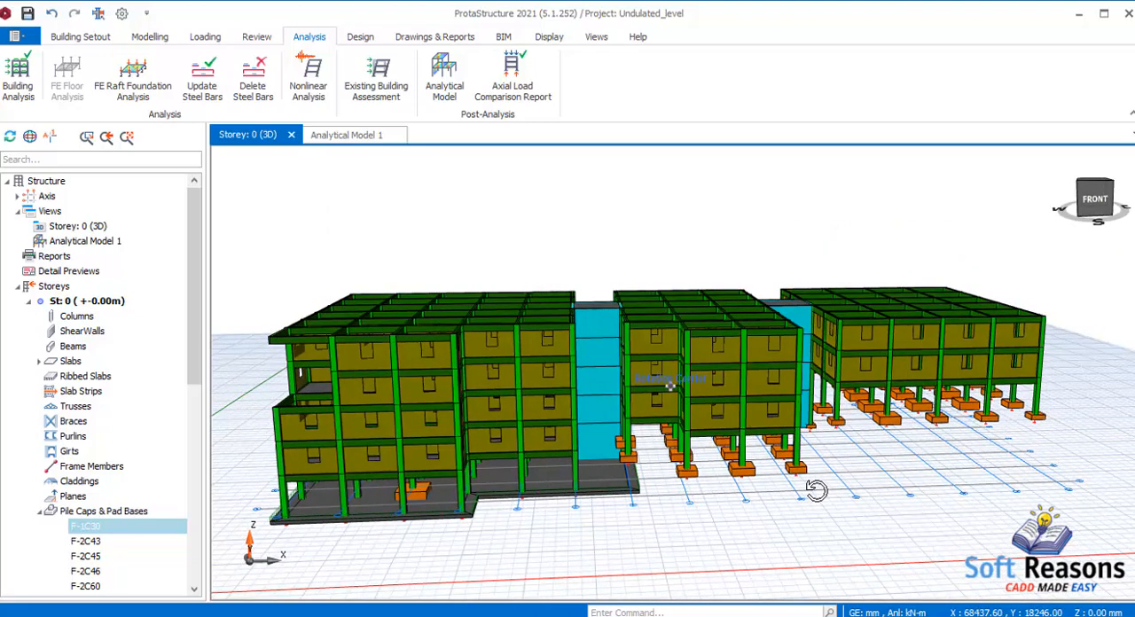
drag(816, 490, 736, 536)
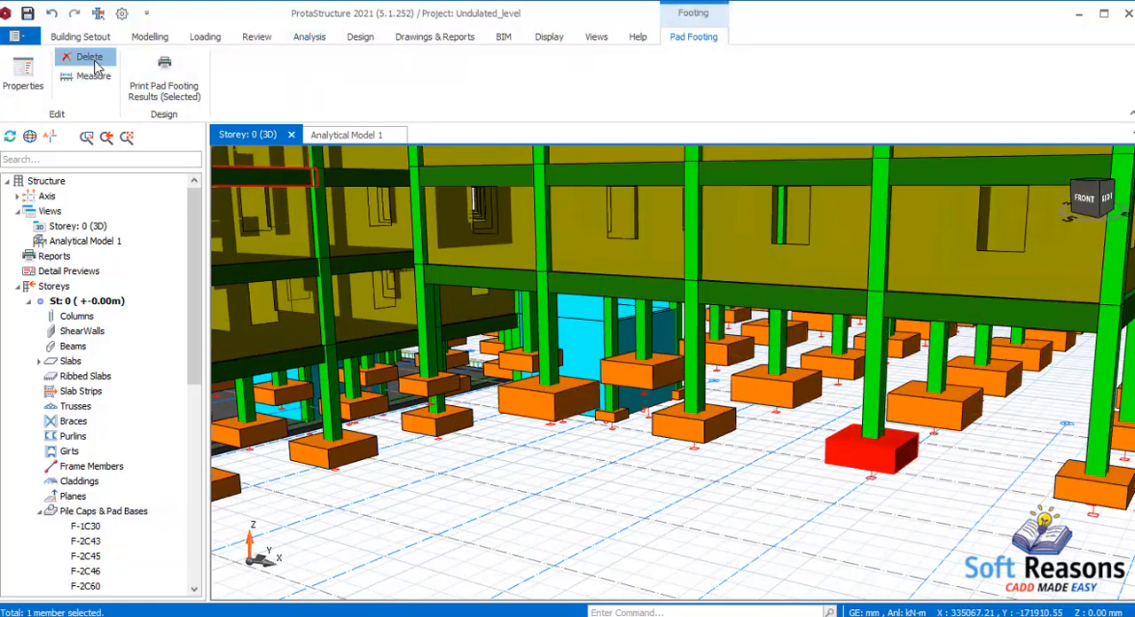
Review F-3C107's properties (1700 × 1700 mm, 600 mm deep, design successful) and clear the selection
click(89, 57)
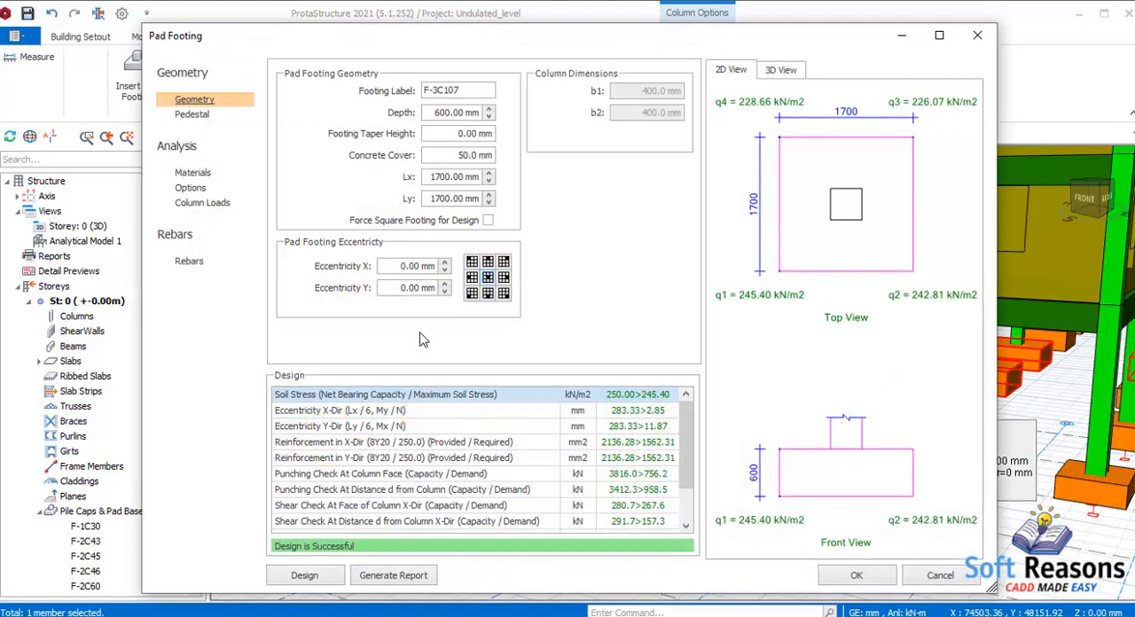
mouse_move(487, 355)
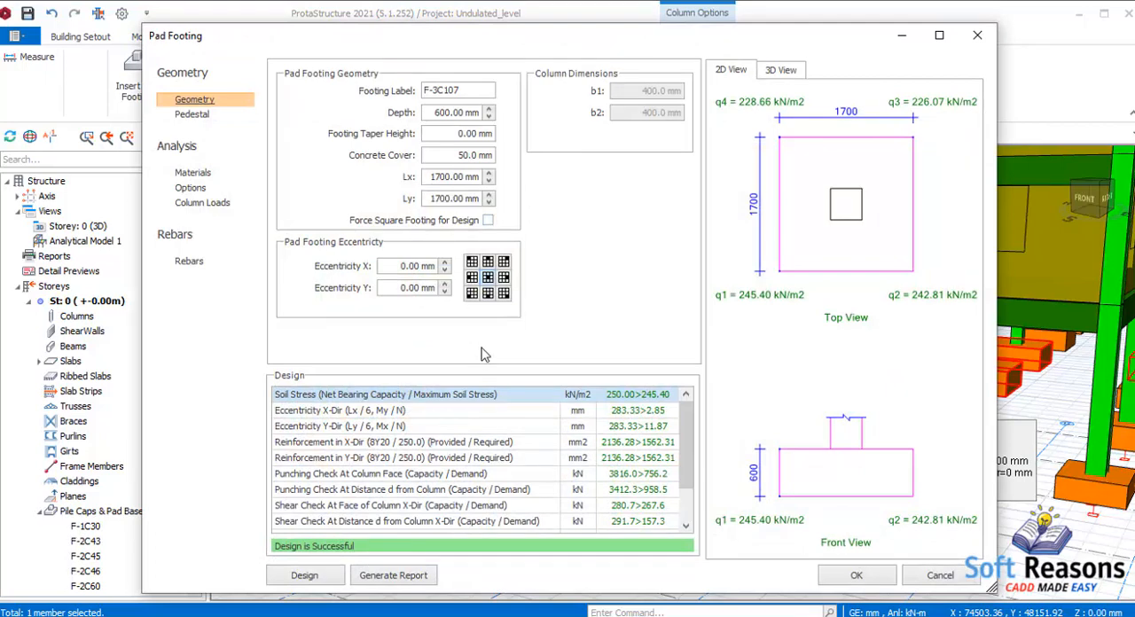
mouse_move(635, 501)
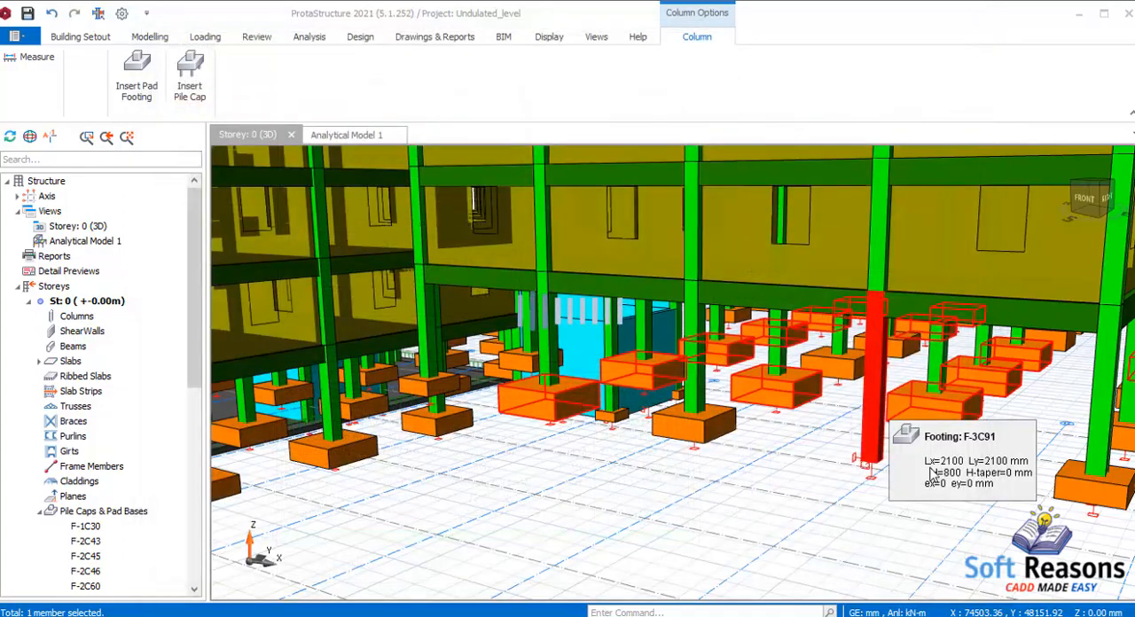
click(309, 35)
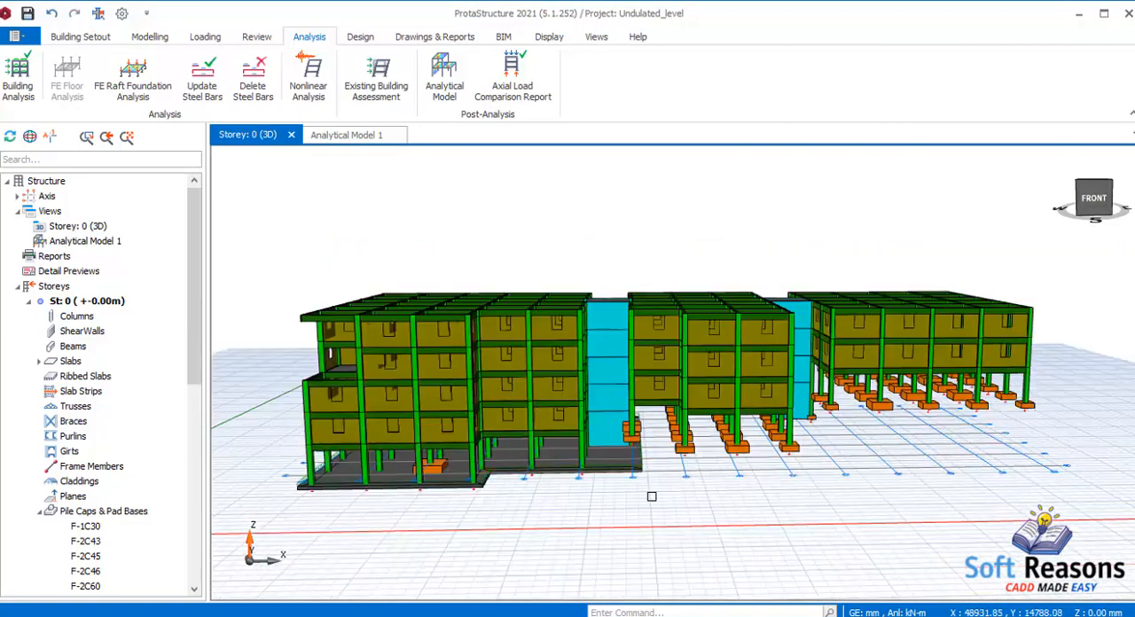
drag(653, 496, 607, 506)
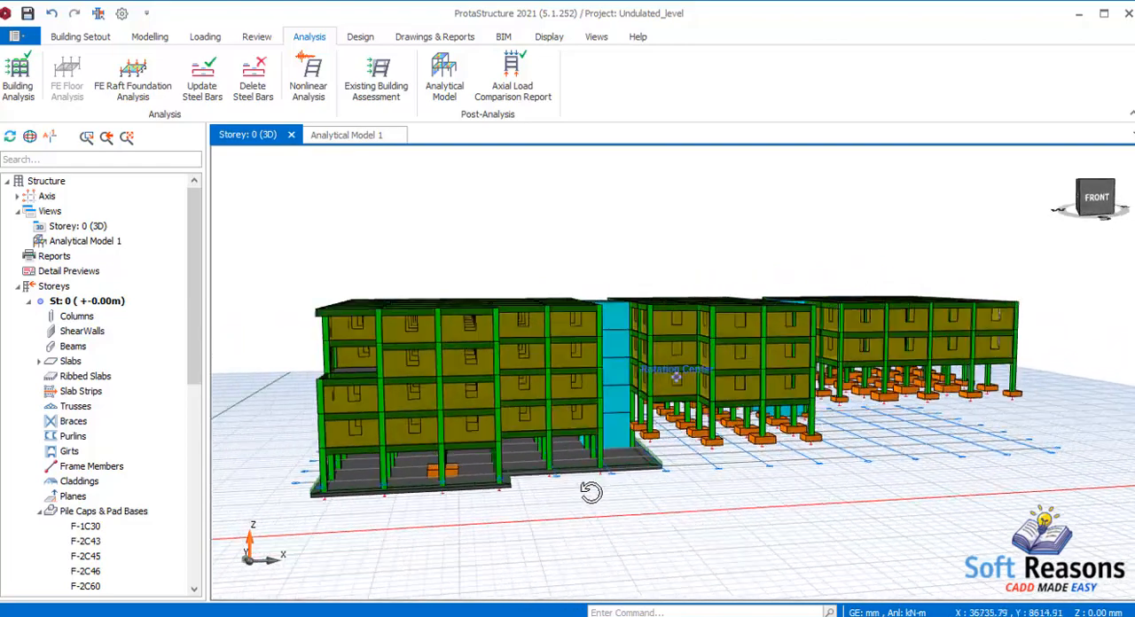
drag(593, 494, 553, 490)
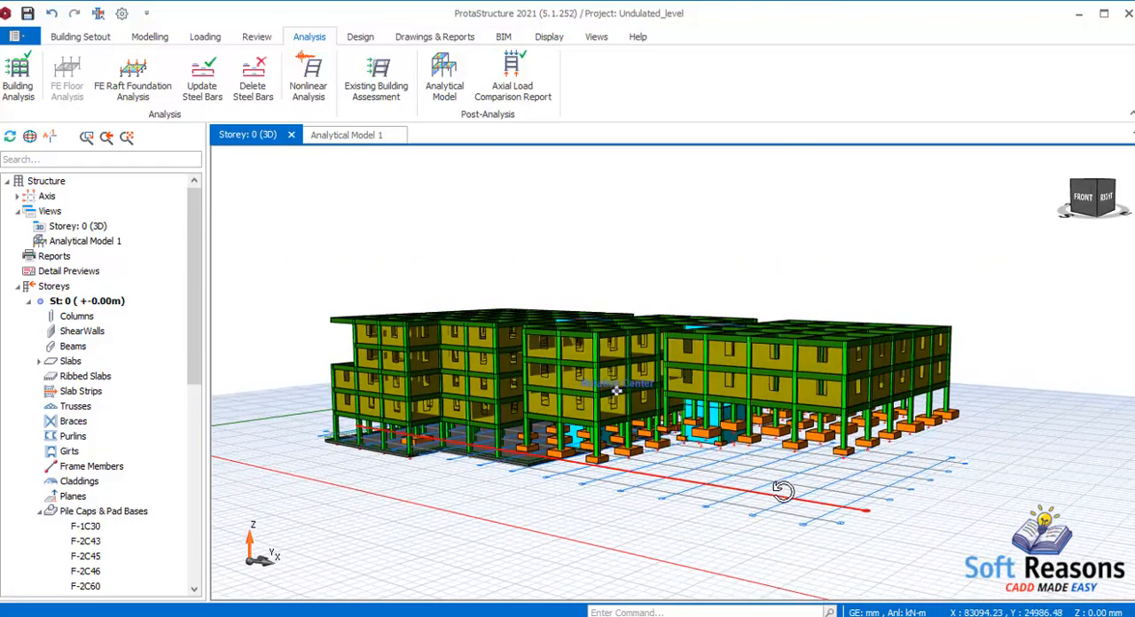
drag(781, 487, 872, 493)
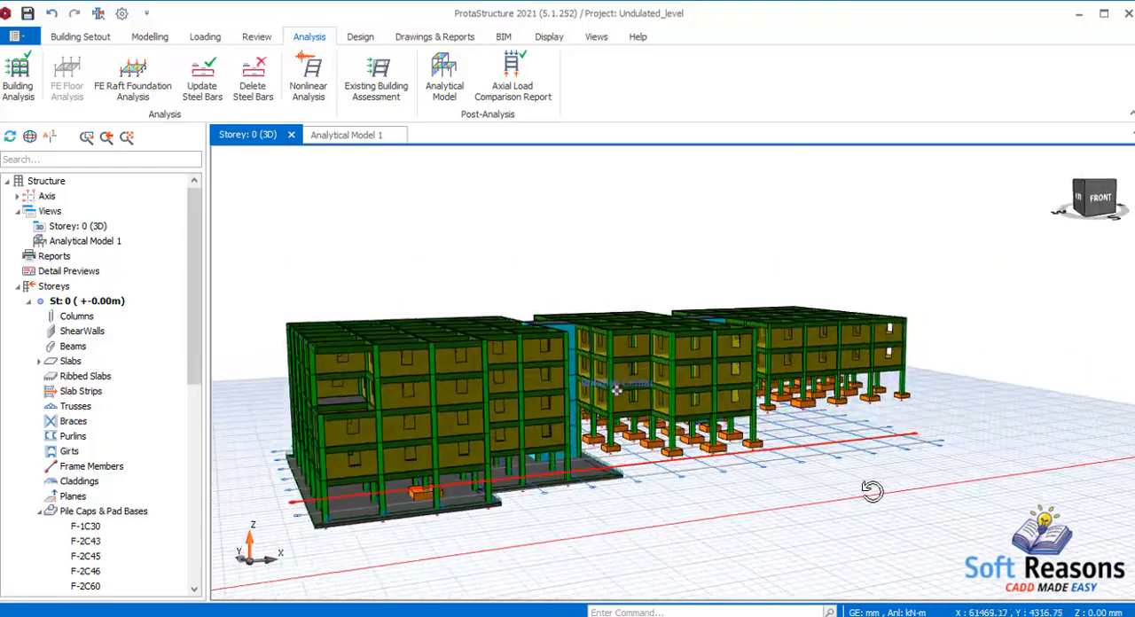
drag(873, 494, 777, 494)
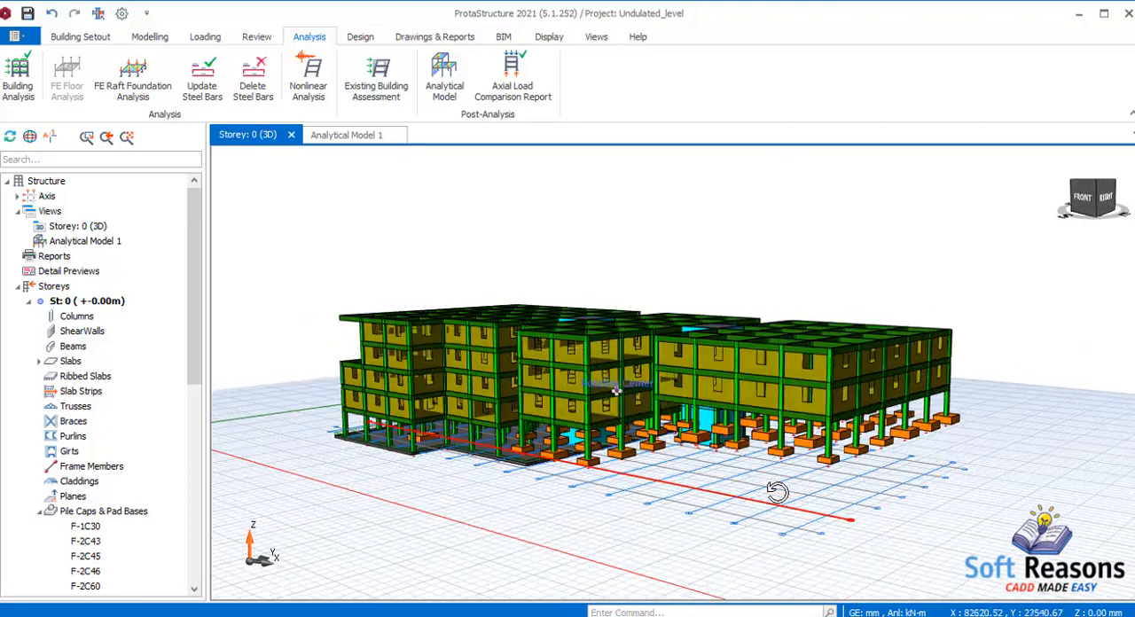
drag(777, 494, 765, 489)
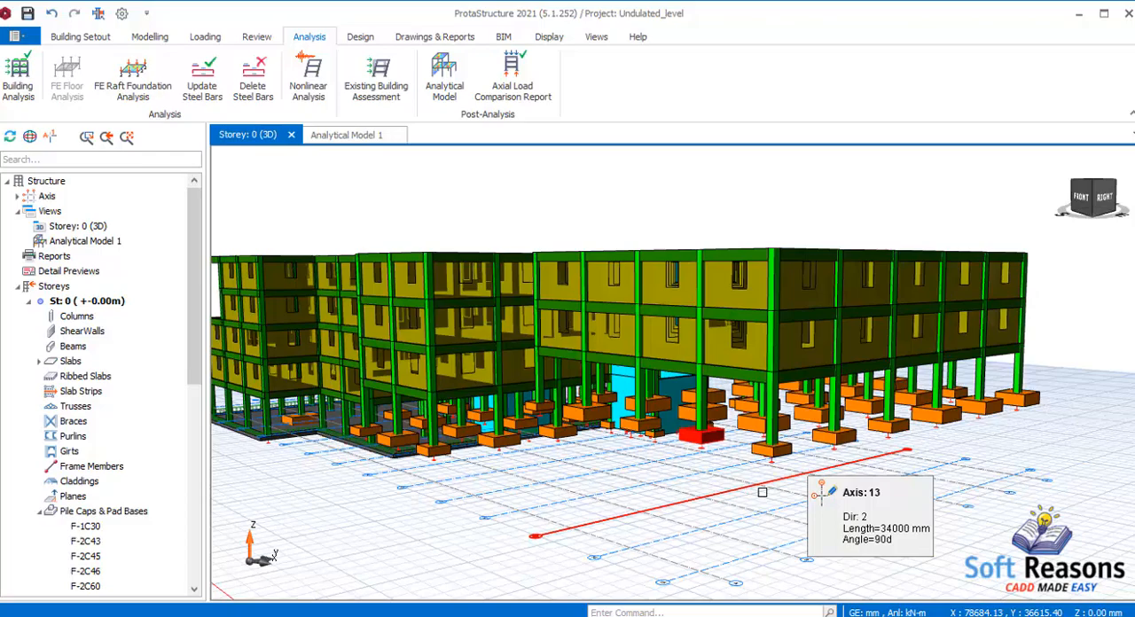
drag(763, 493, 604, 500)
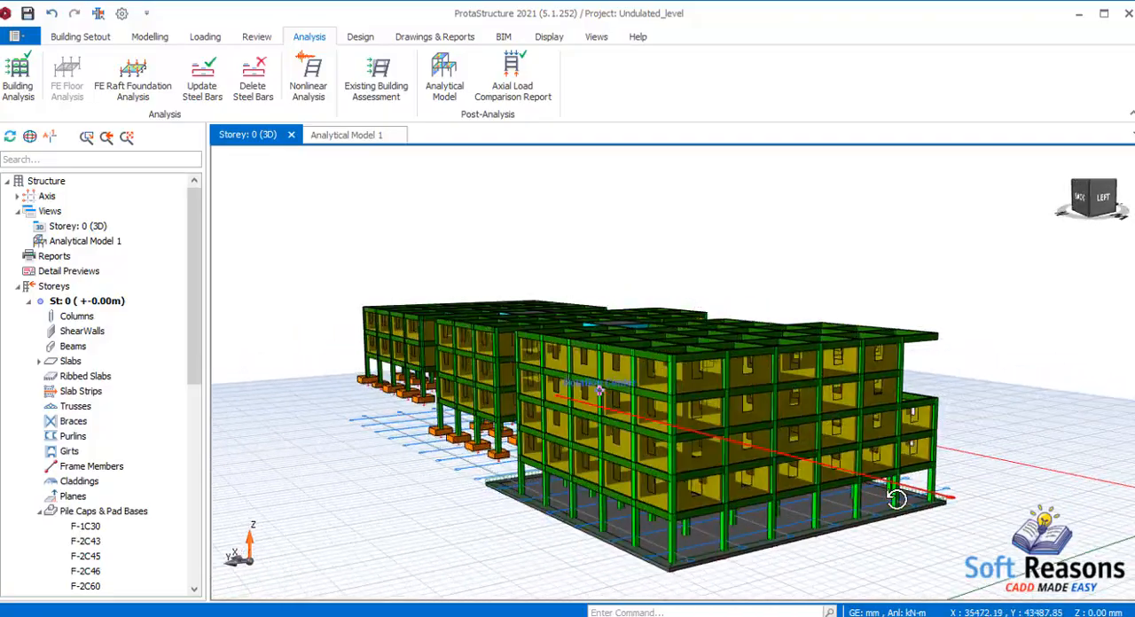
drag(896, 500, 748, 507)
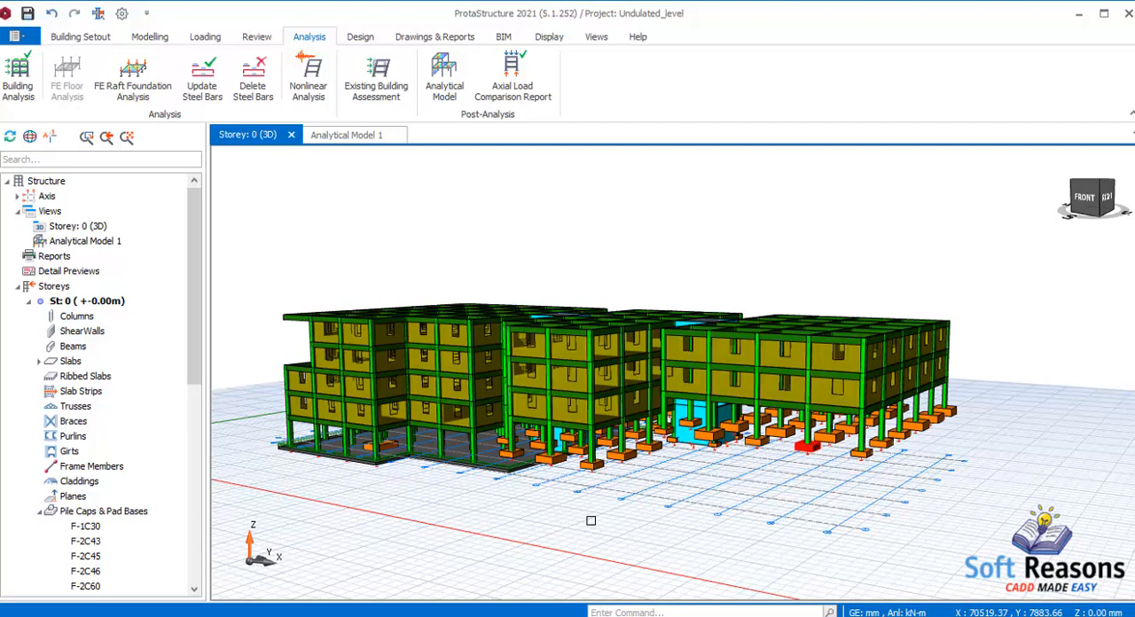
mouse_move(607, 526)
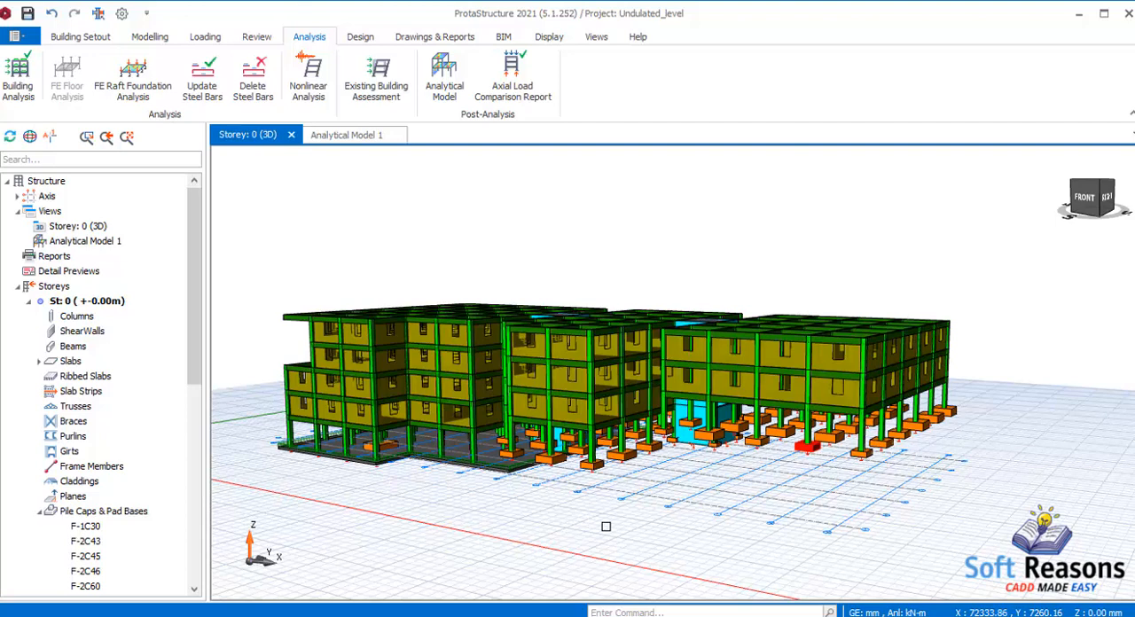
mouse_move(607, 511)
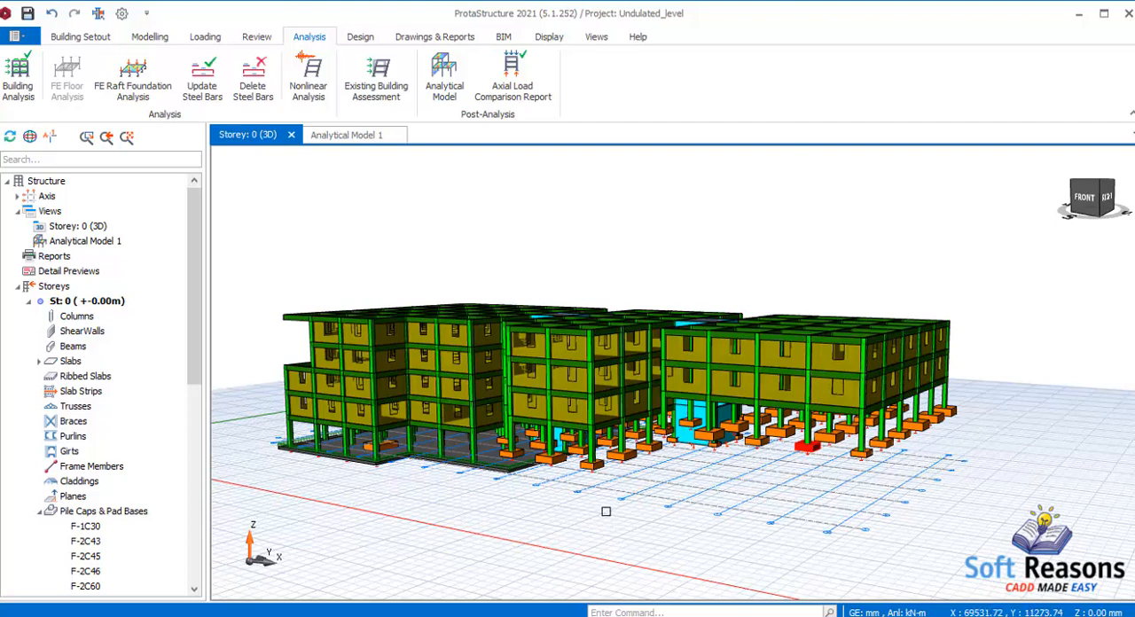